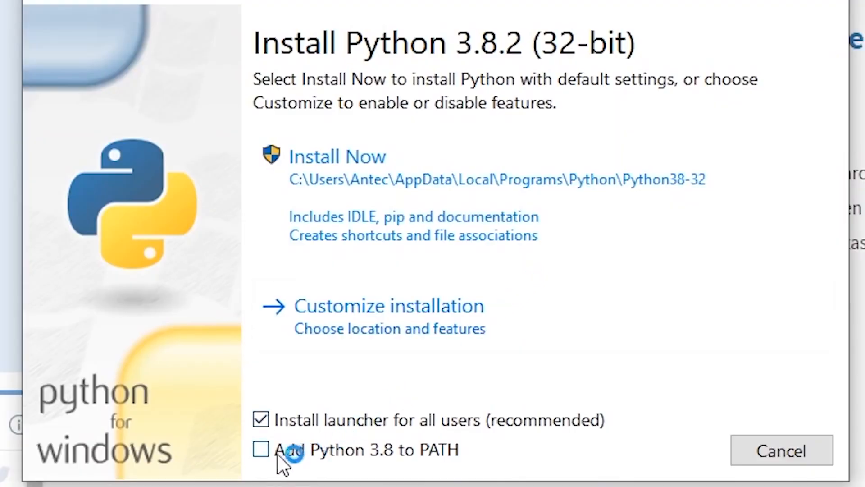
Step: Tick 'Add Python 3.8 to PATH' in the Python 3.8.2 installer
left_click(261, 450)
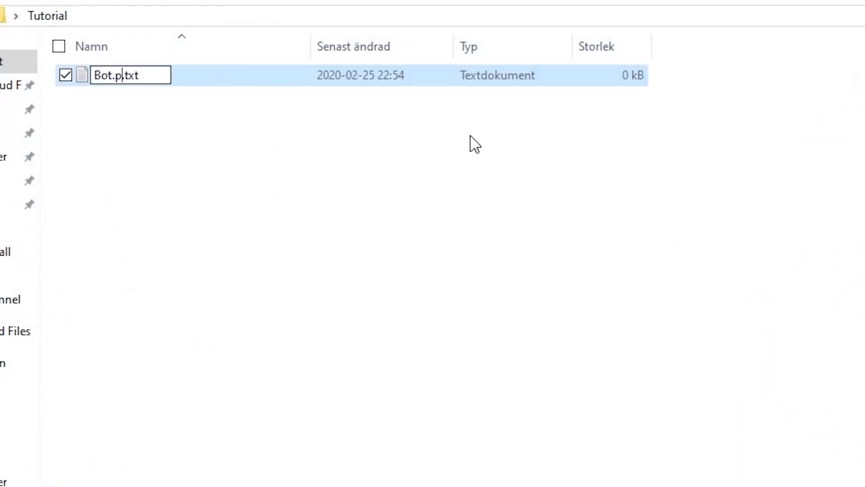
Step: Confirm the rename to Bot.py and open the file with Edit with IDLE
key("Enter")
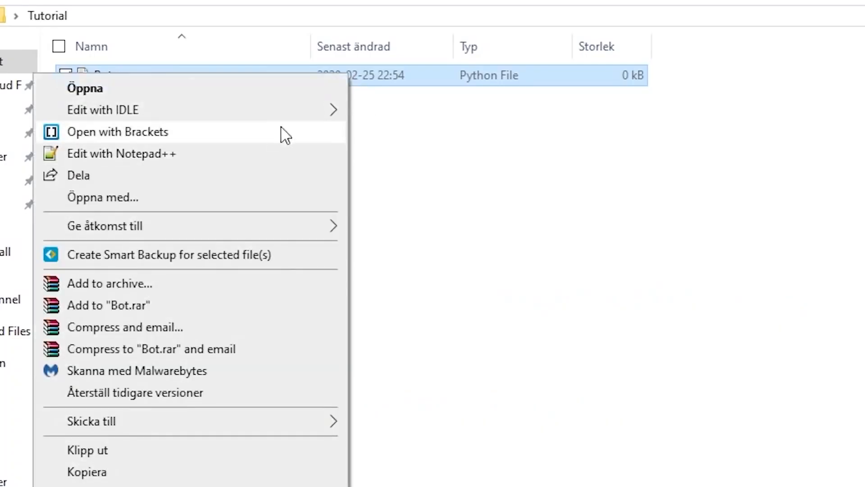
left_click(103, 110)
type("p")
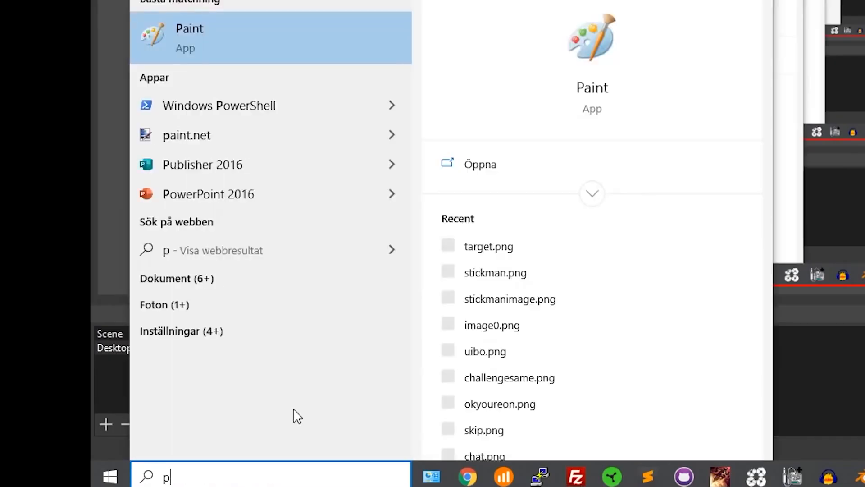
Step: Import pyautogui in the IDLE shell and start displayMousePosition() to log coordinates and colours
type("yth")
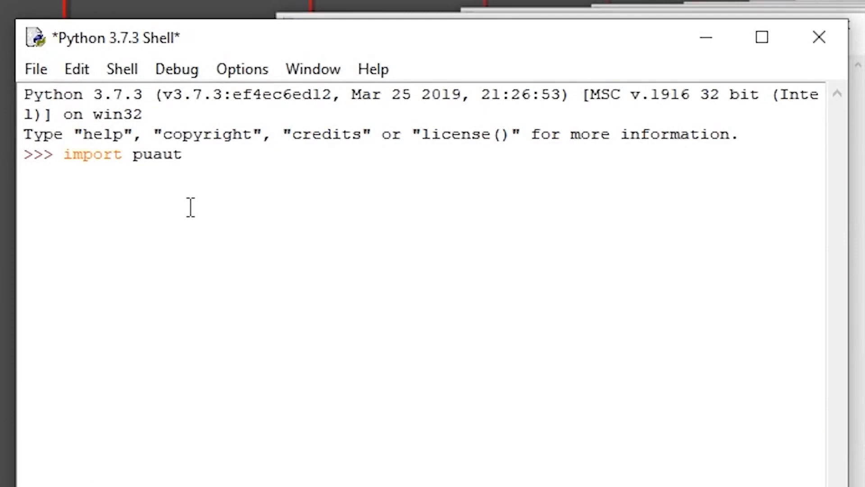
type("pyautogui.displayMousePosition(")
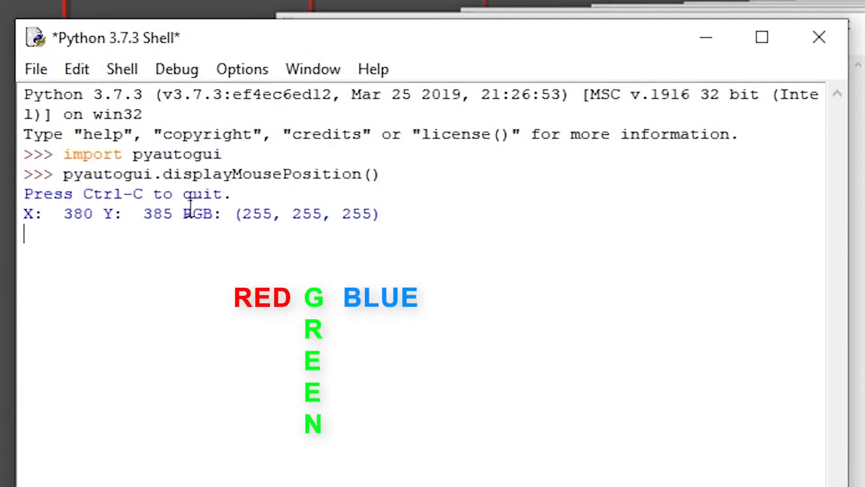
mouse_move(192, 418)
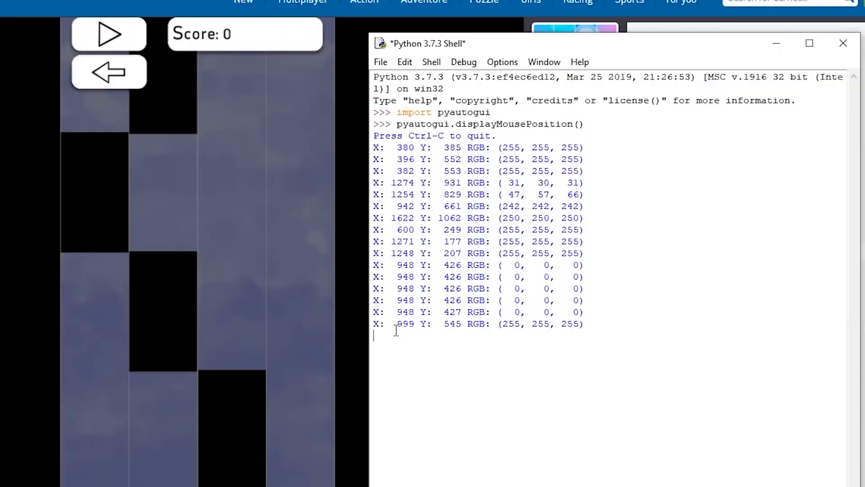
Step: Stop the live mouse position and colour readout with Ctrl+C
key("ctrl+c")
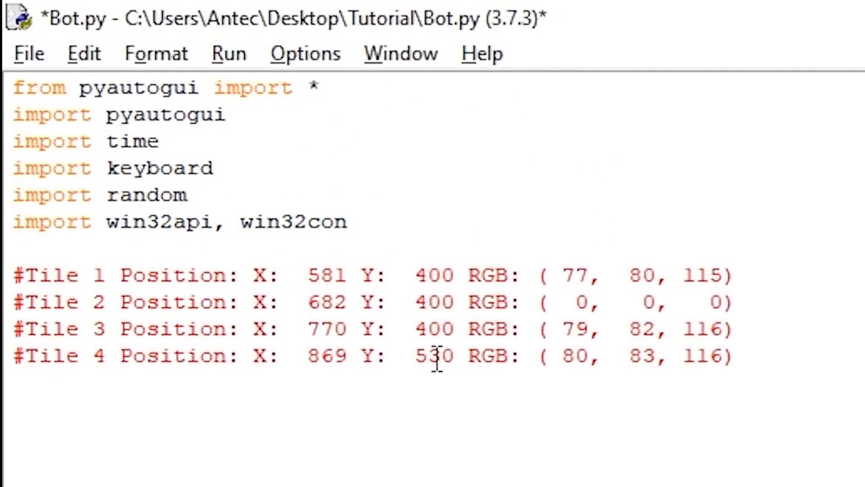
Step: Change Tile 4's Y coordinate to 400
type("400")
type("win32api.SetCursorP")
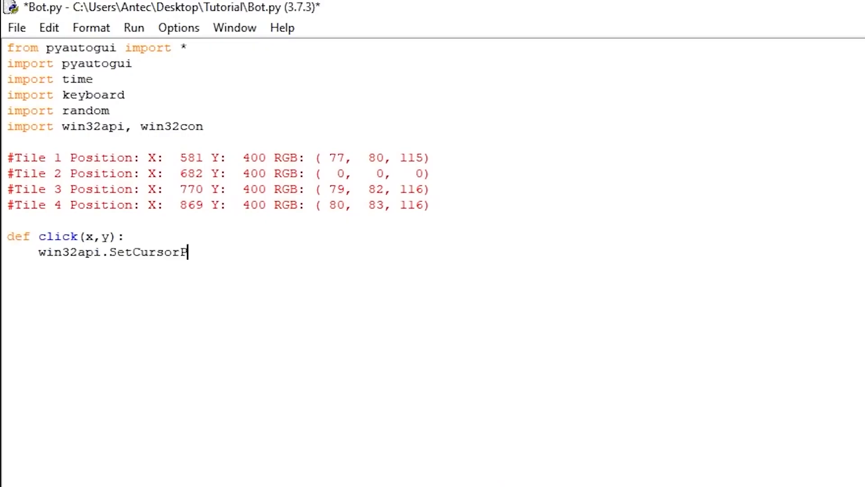
Step: Finish click() with SetCursorPos and mouse-up, add the loop until 'q', begin an if check
type("os((x,y))")
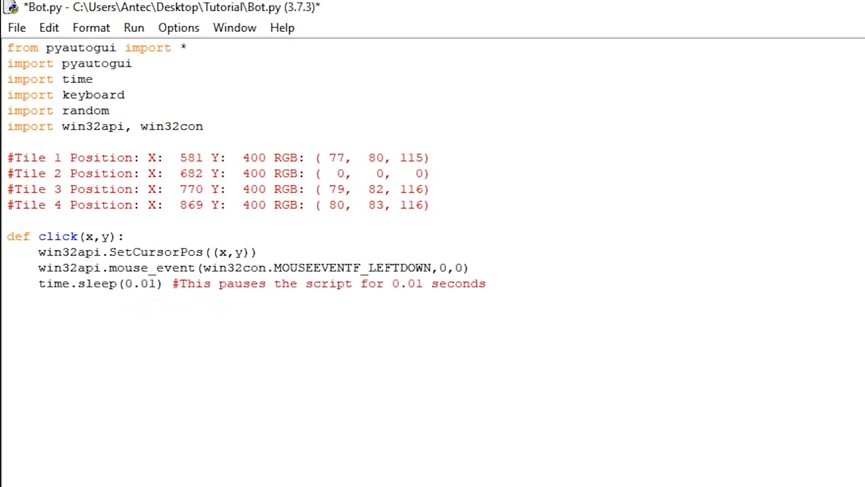
type("win32api.mouse_event(win32con.MOUSEEVENTF_LEFTUP,0,0)")
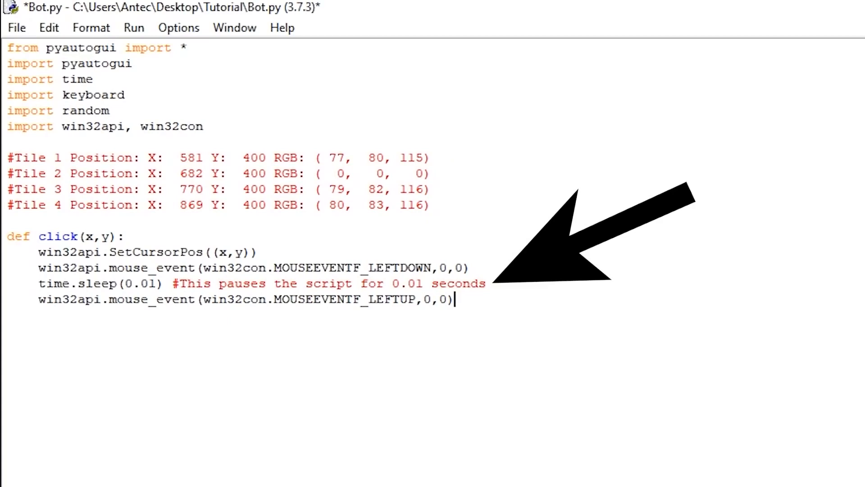
type("while keyboard.is_presse")
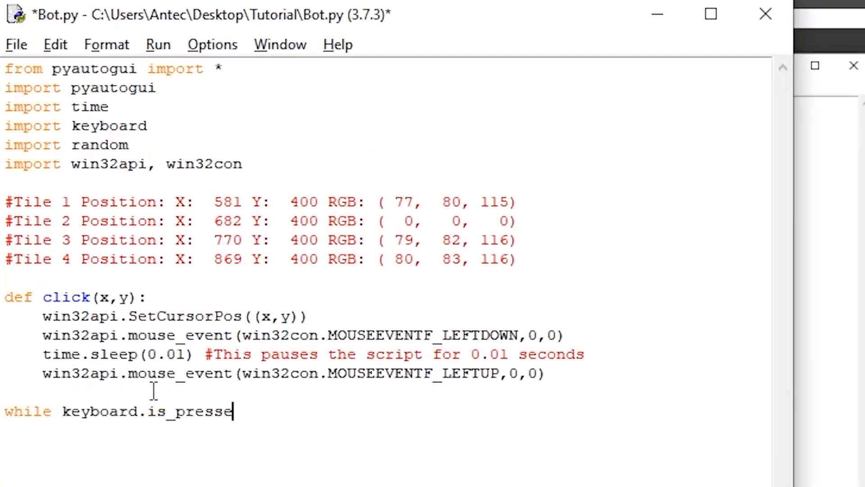
type("d('q') == False:")
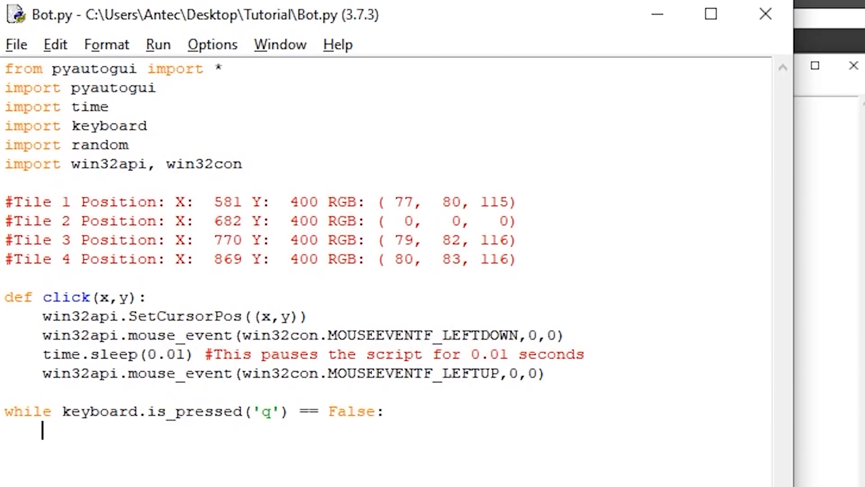
type("if pyautogui")
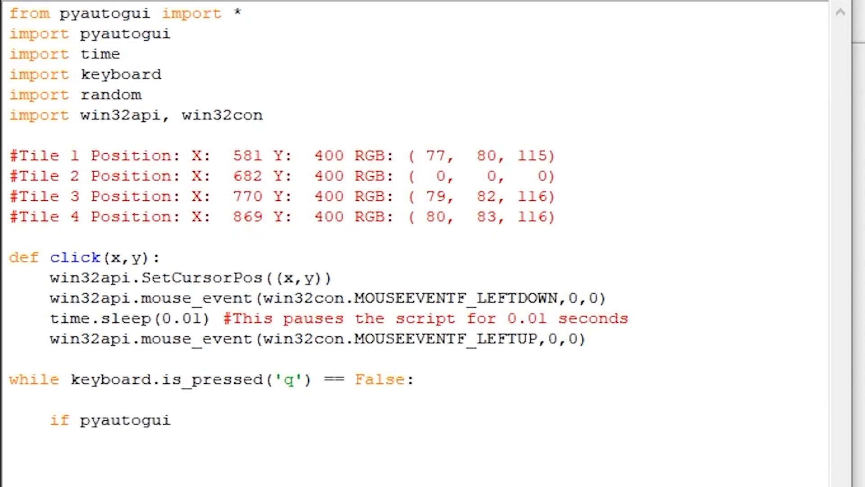
Step: Write if pyautogui.pixel(581, 400)[0] == 0: and begin a click call beneath it
type(".pixel(581, 400")
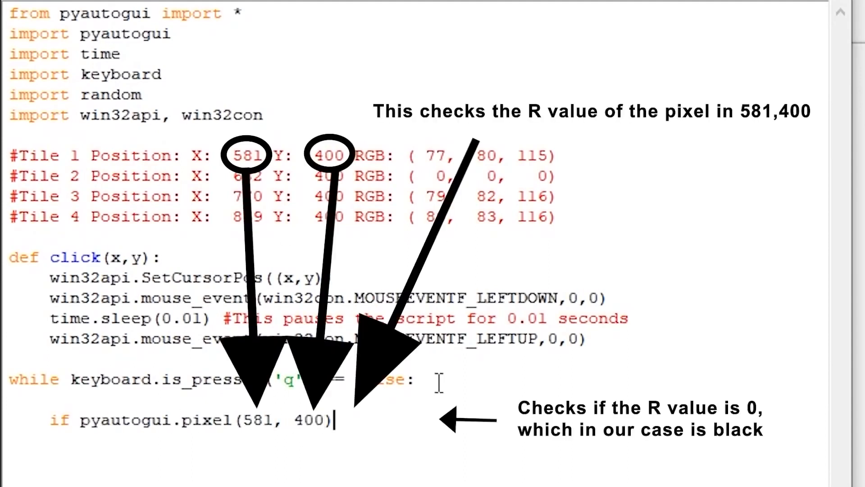
type("[0] == 0:")
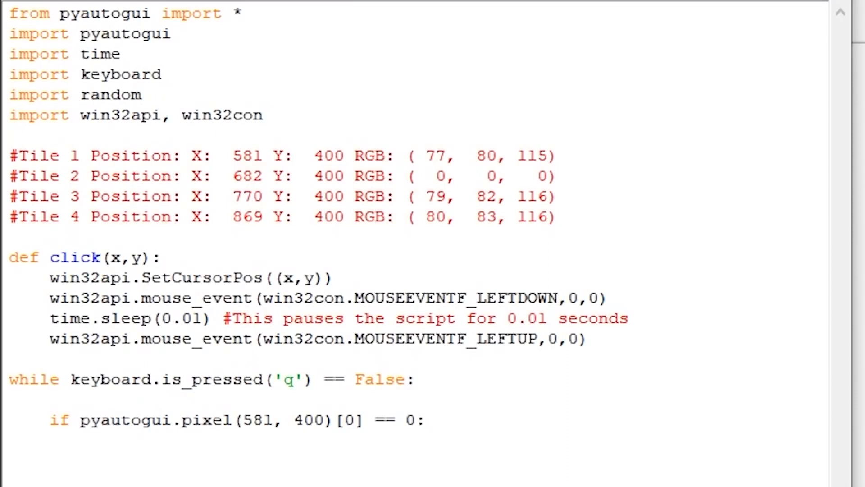
type("click")
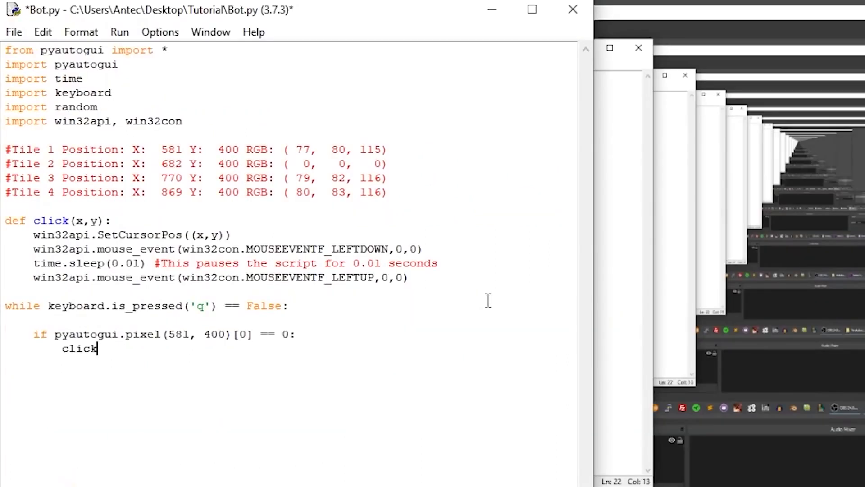
Step: Call click(581, 400) inside the black-pixel check
type("()")
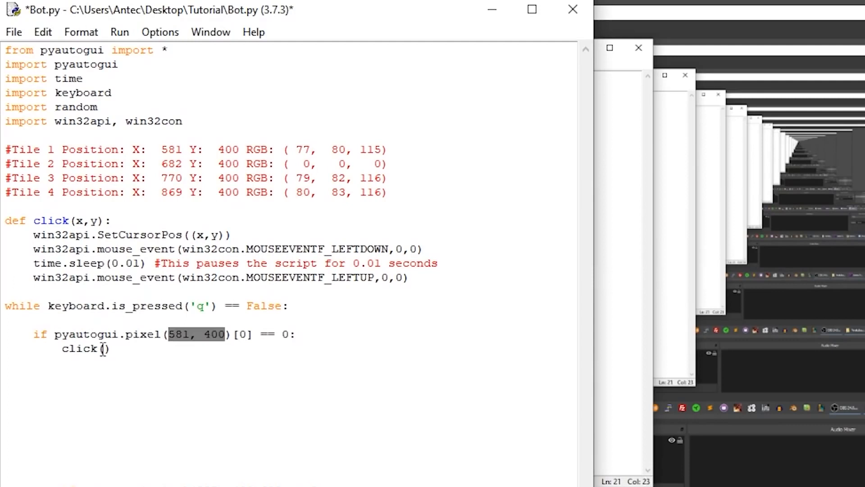
type("581, 400")
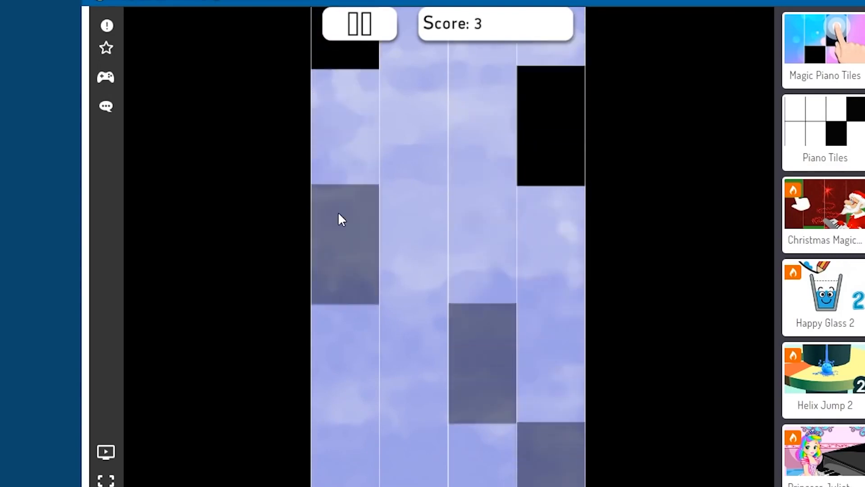
Step: Click across the Piano Tiles browser page while the running bot taps tiles
left_click(339, 222)
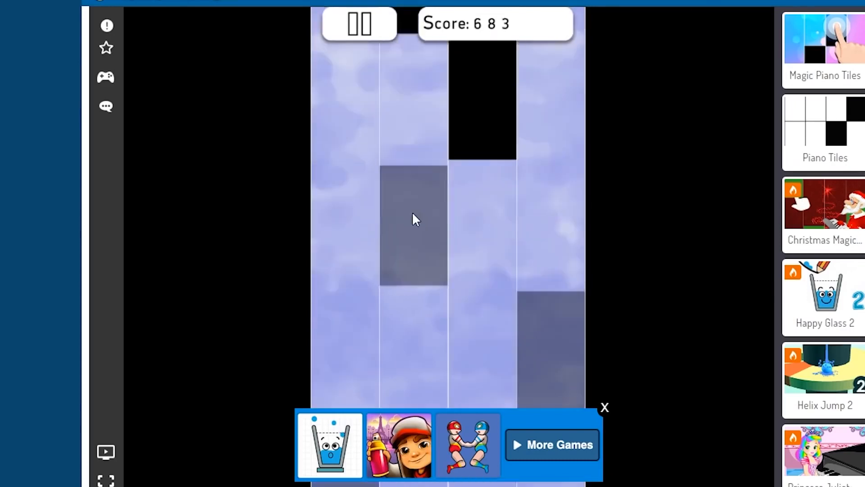
left_click(412, 220)
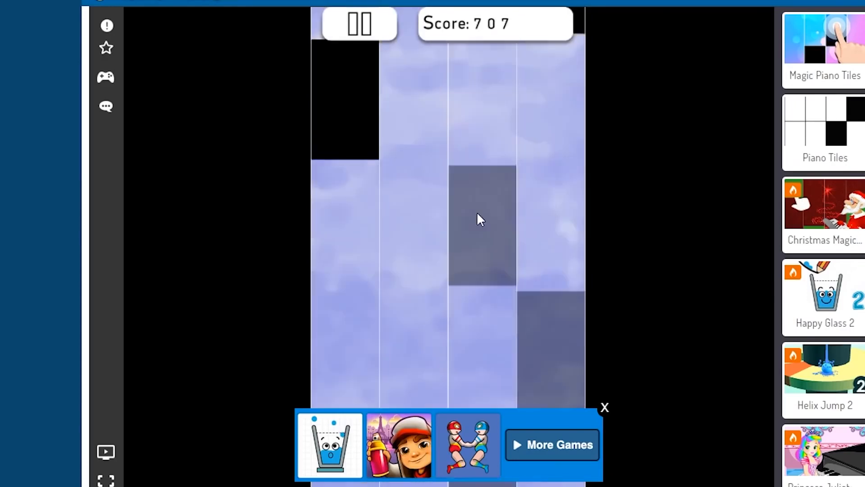
left_click(479, 221)
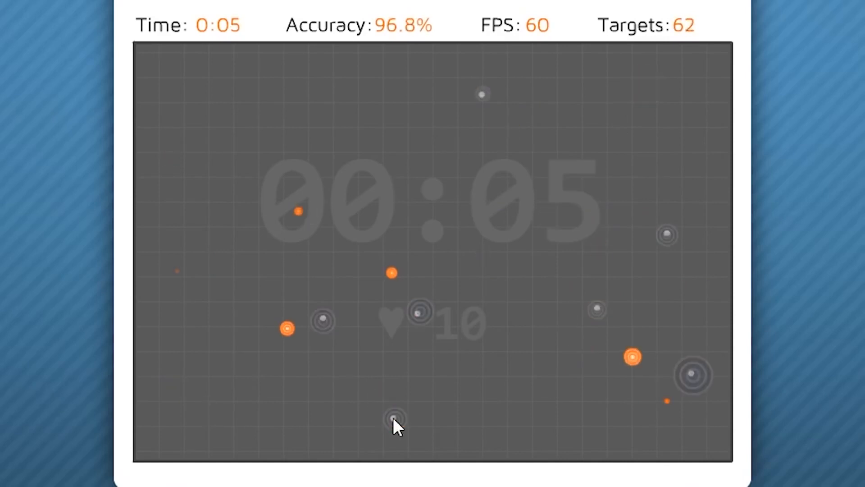
Step: Reload AimBooster from the browser settings bar and start a new round
left_click(171, 31)
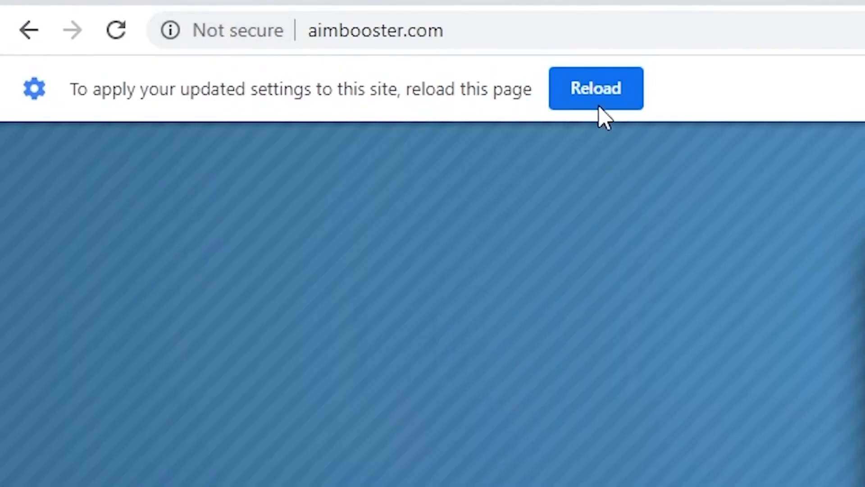
left_click(596, 88)
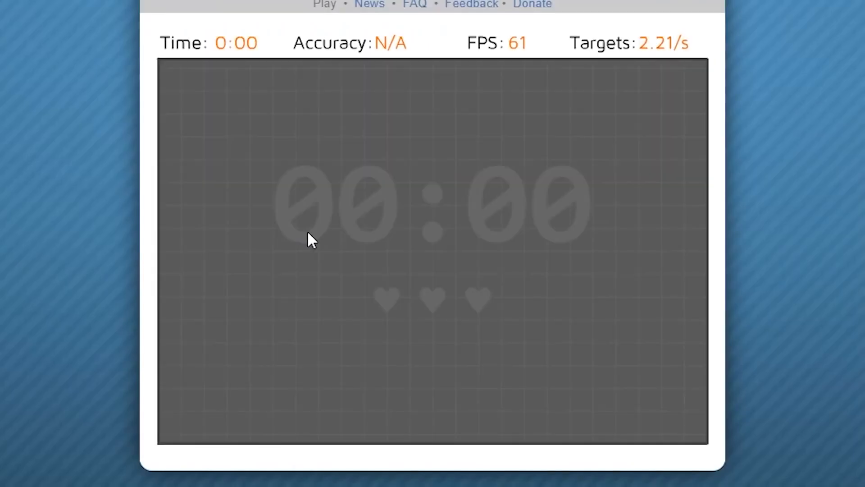
left_click(536, 219)
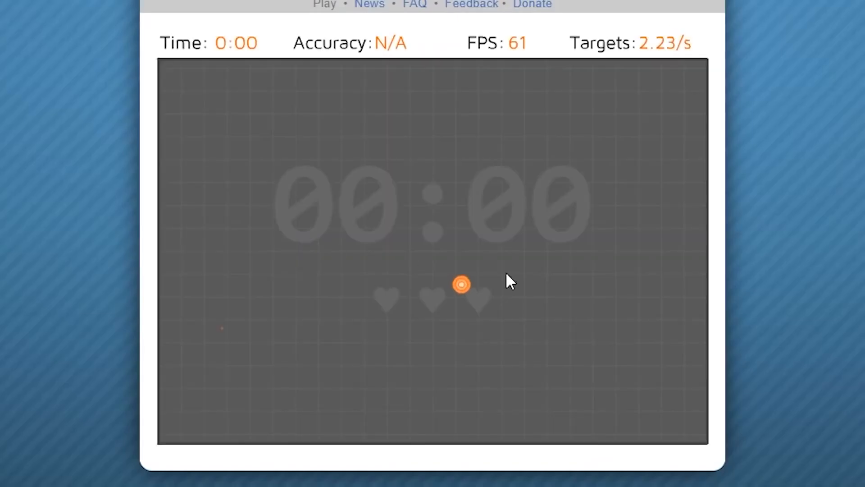
left_click(459, 284)
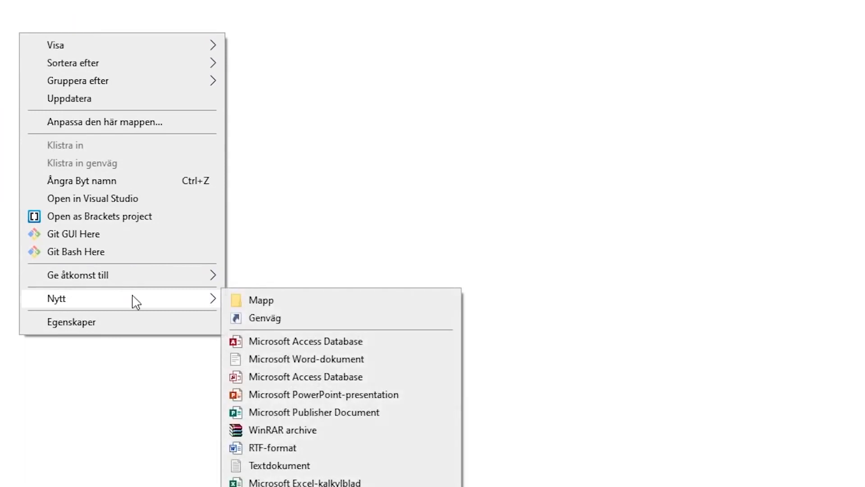
Step: Create stickman.py beside Bot.py in Tutorial and bring the stick-figure Paint drawing back
left_click(279, 465)
type("stickman.py")
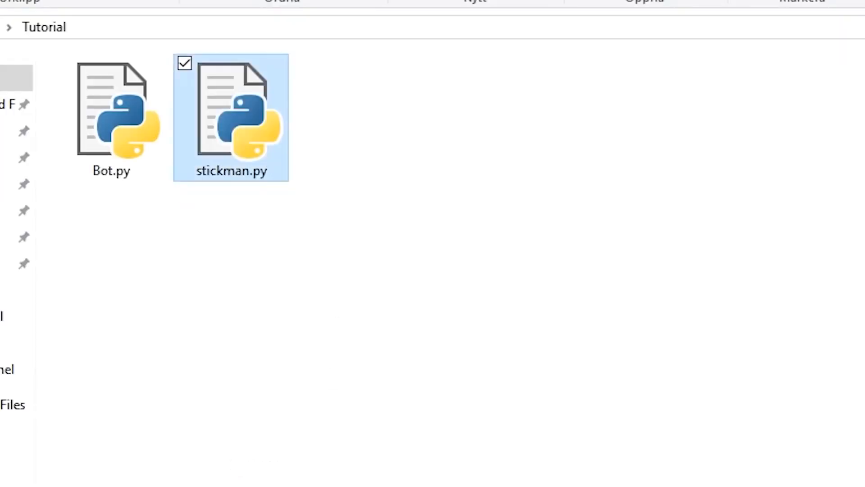
double_click(231, 115)
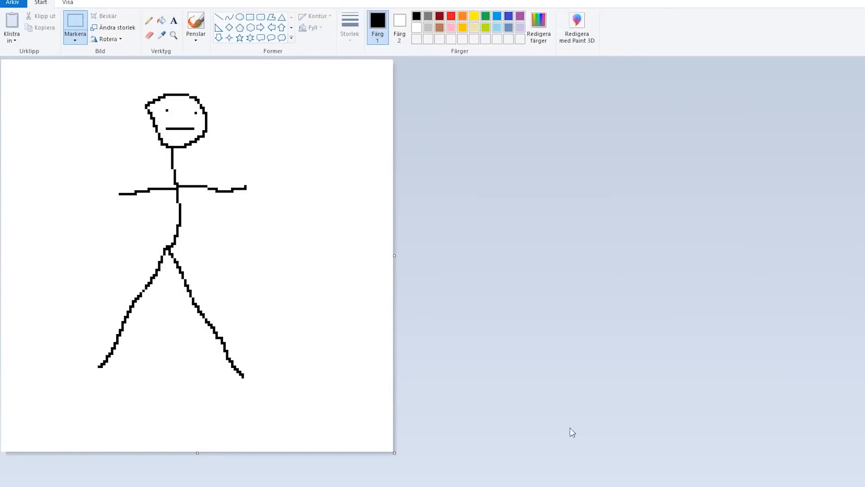
mouse_move(36, 149)
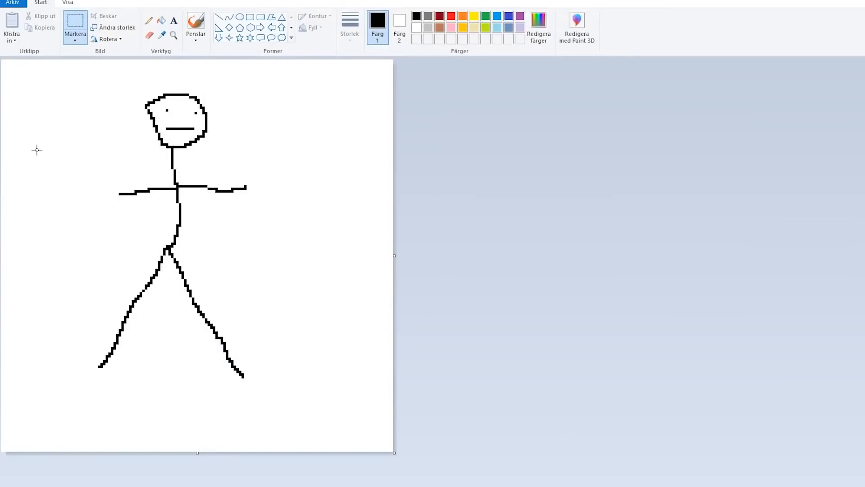
Step: Save the stick-figure drawing as stickman in PNG format in the Tutorial folder
key("Shift+Win+S")
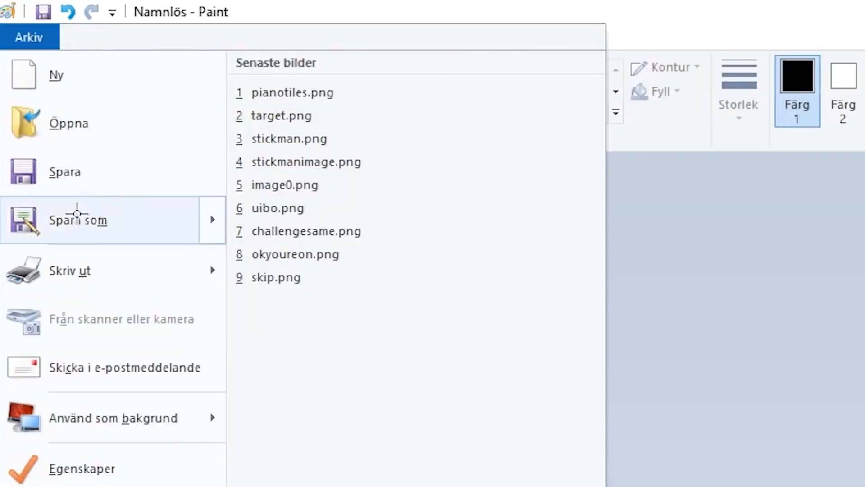
left_click(79, 219)
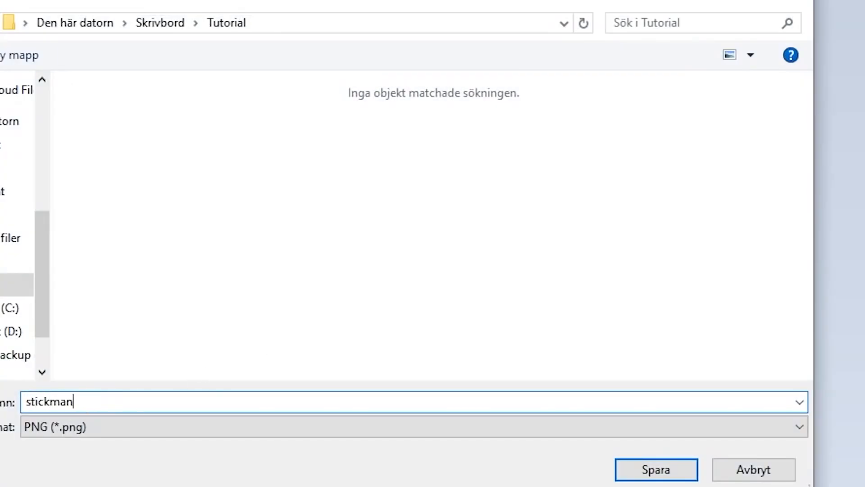
left_click(657, 469)
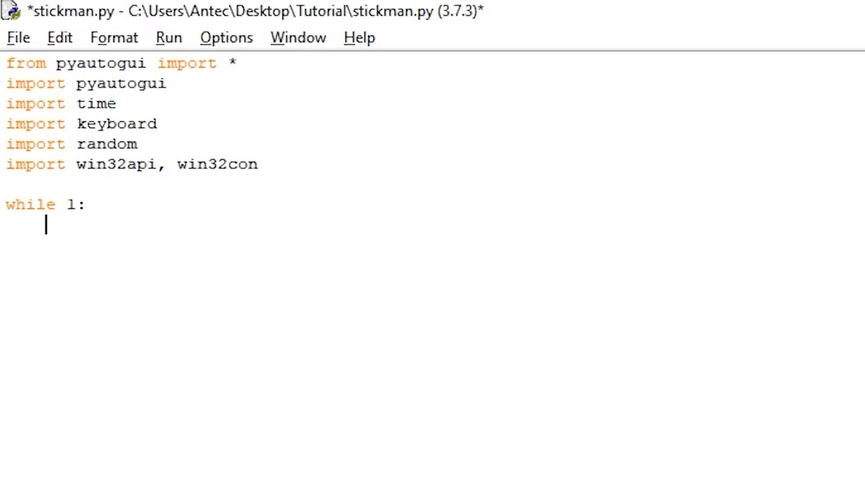
Step: Write an if/else on locateOnScreen('stickman.png') printing "I can see it", with time.sleep(0.5)
type("if pyautogui.lo")
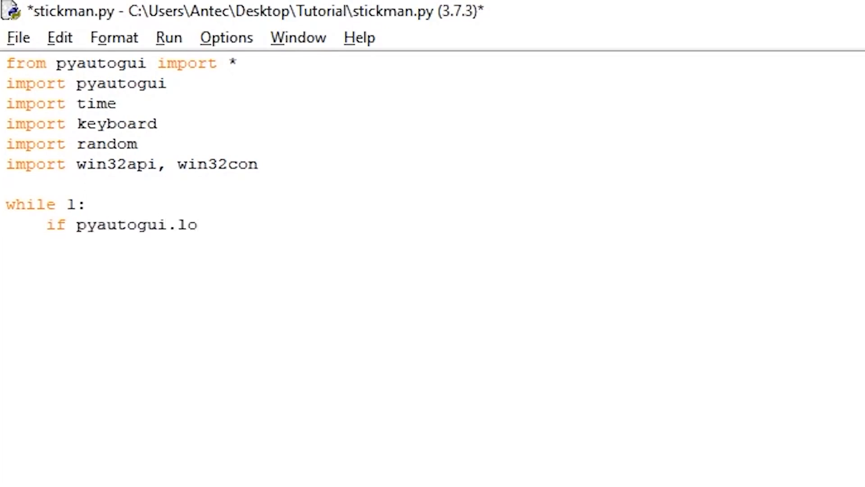
type("cateOnScreen('stickman.png') != None:")
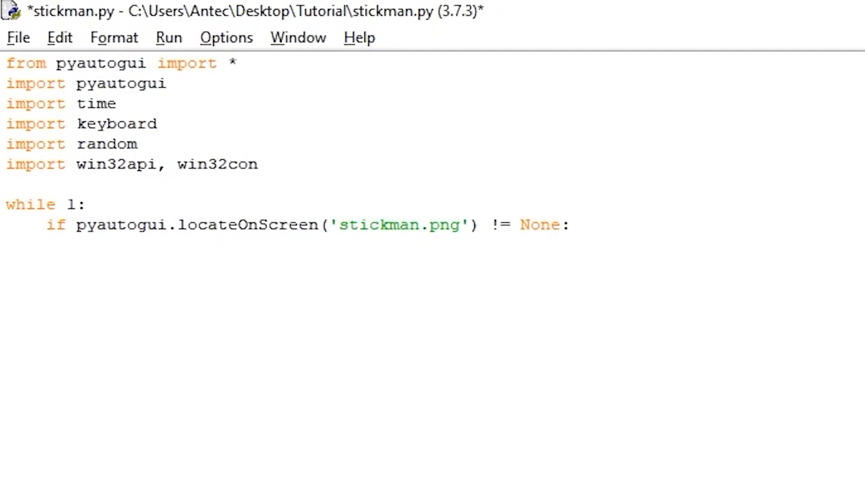
type("print(\"I can see it\")")
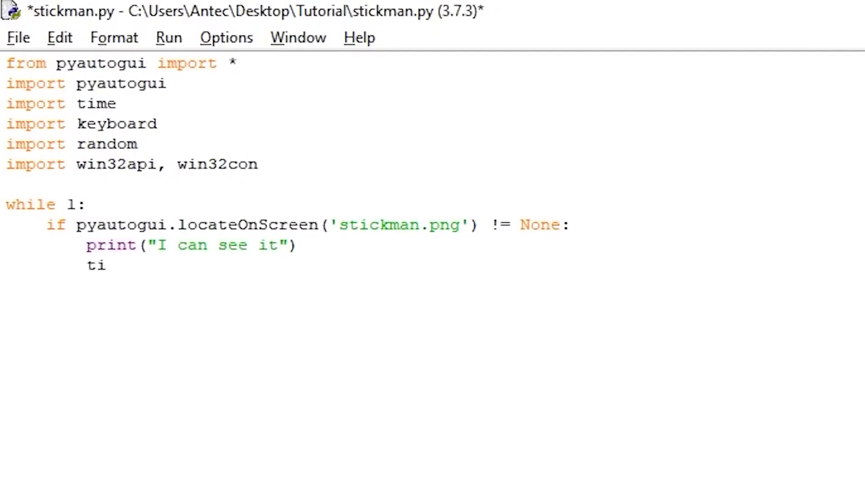
type("me.sleep(0.5)")
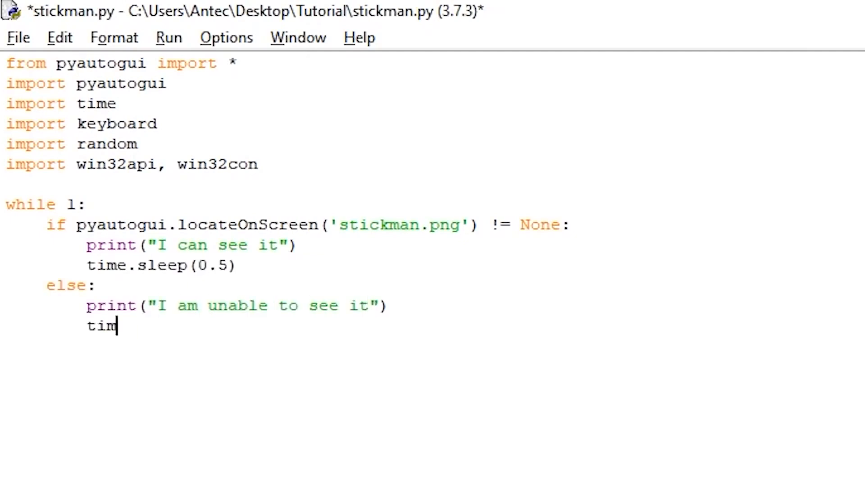
type("e.sleep(0.5)")
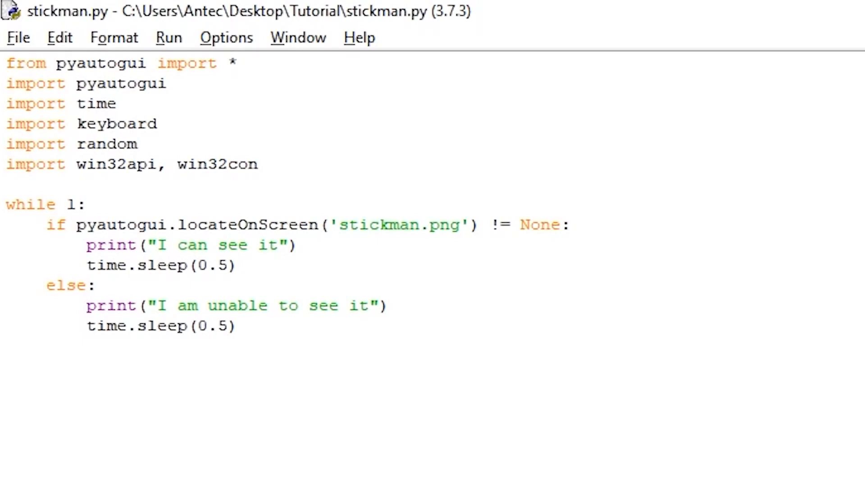
left_click(169, 38)
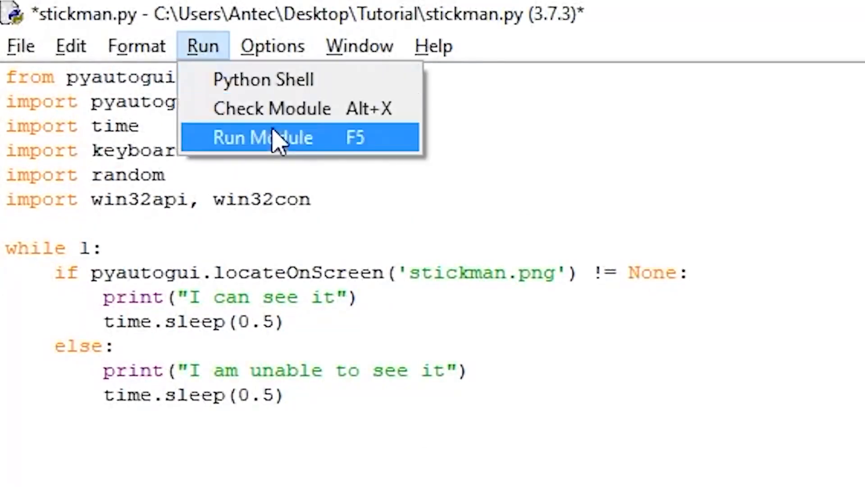
Step: Run stickman.py with Run Module
left_click(271, 138)
type(", confidence=0.")
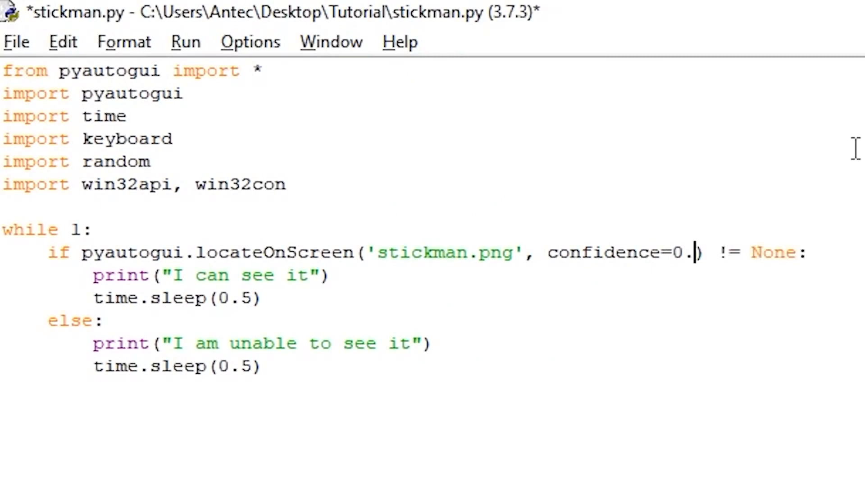
type("8")
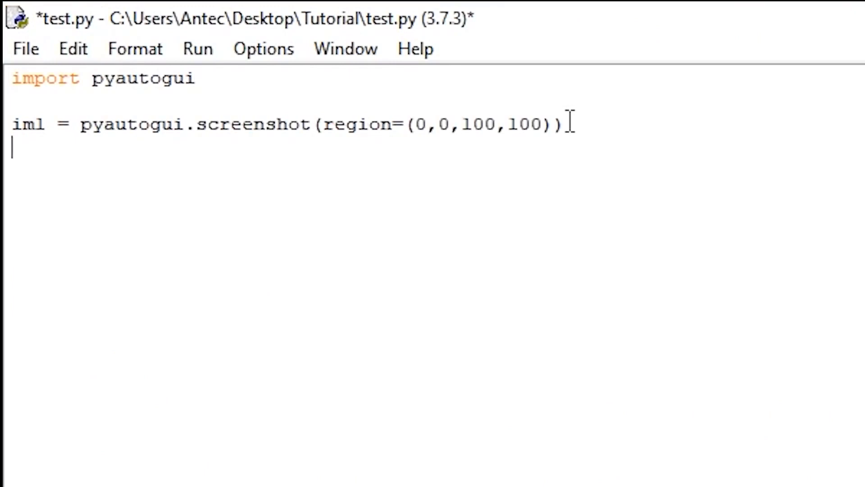
Step: Add iml.save to savedimage.png in Tutorial and change a region value to 175
type("iml.save(r\"C:\\Users\\Antec\\Desktop\\Tutorial\\savedimage.png\")")
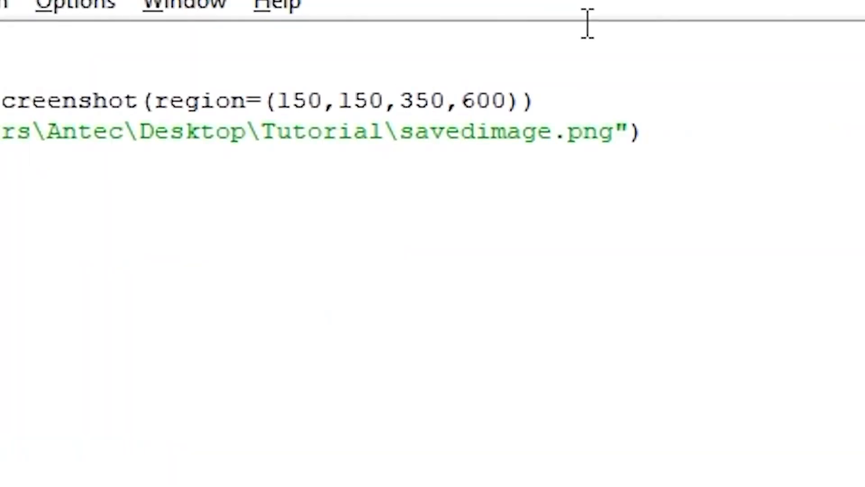
type("175")
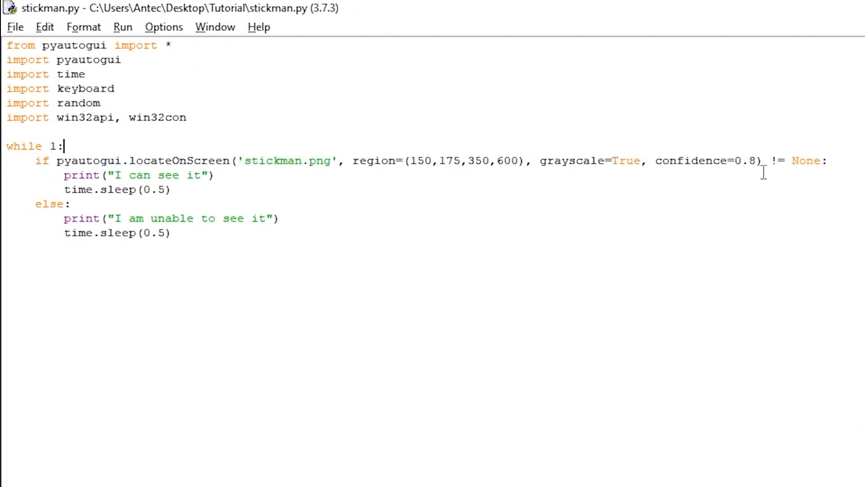
mouse_move(661, 427)
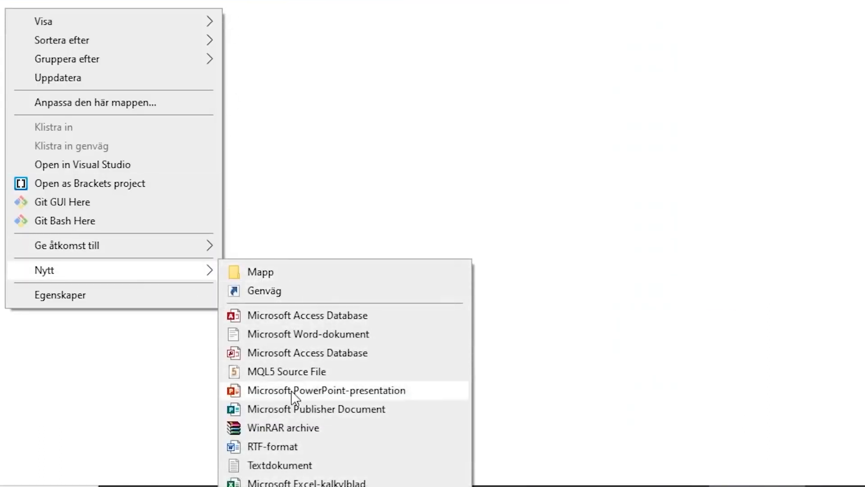
Step: Create the new aimbooster.py file from File Explorer
left_click(281, 465)
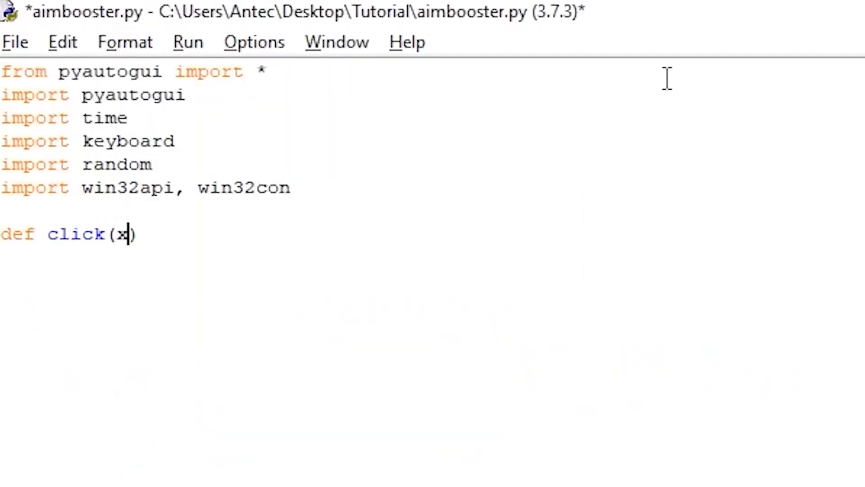
Step: Complete def click(x,y) with the mouse_event calls and add time.sleep(2)
type(",y):")
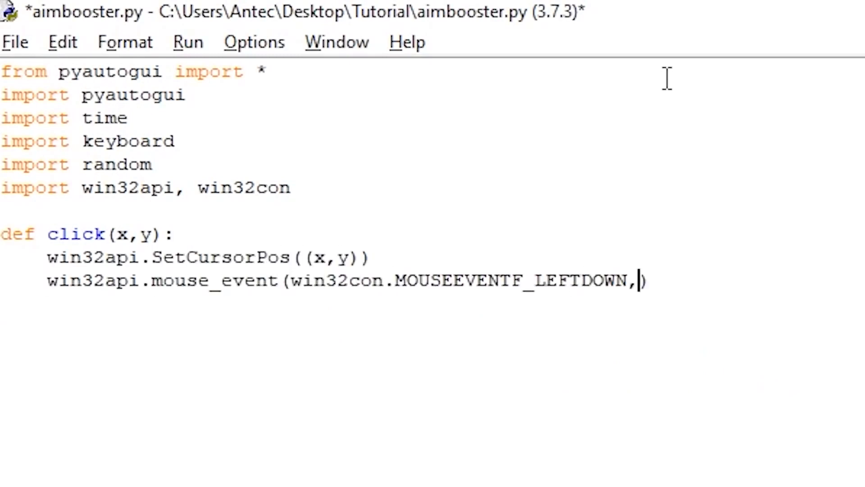
type("0,0)")
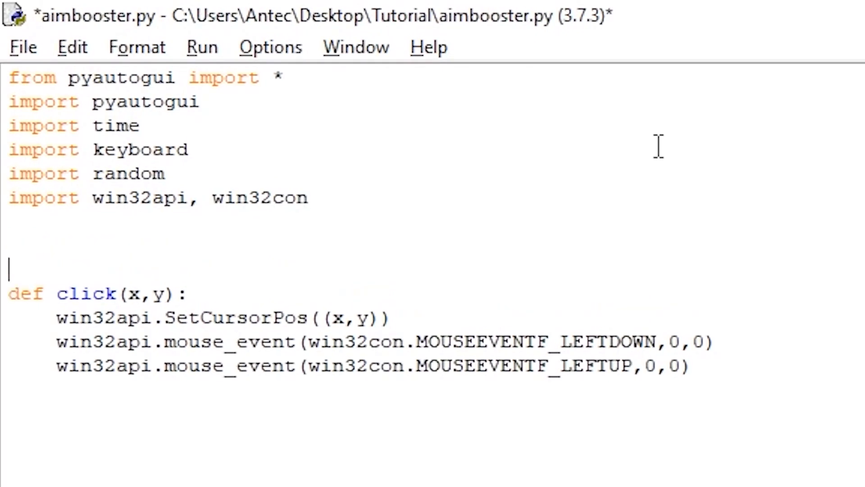
type("time.sleep")
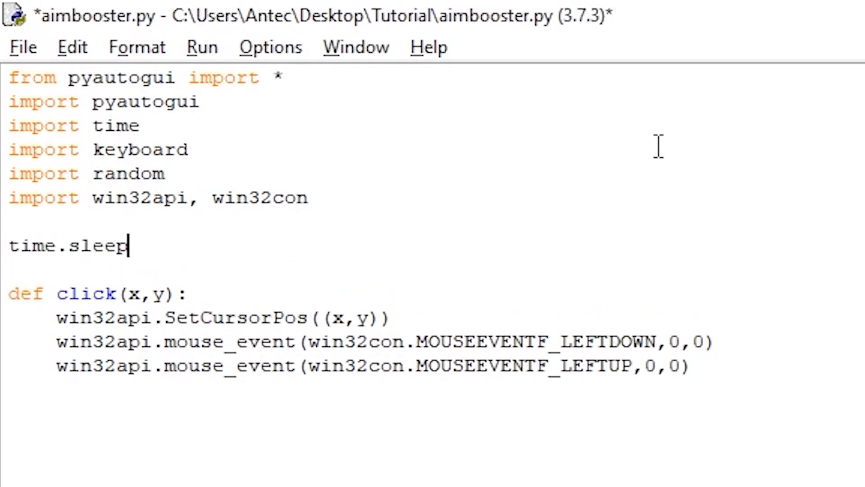
type("(2)")
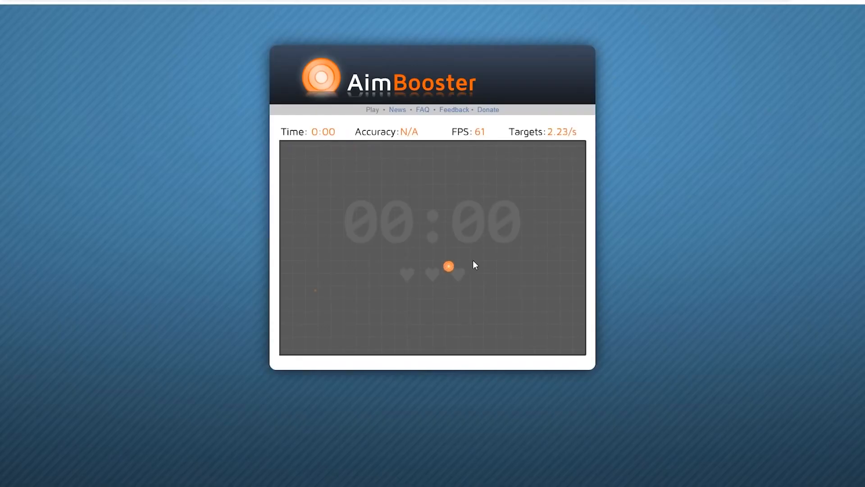
Step: Start an AimBooster practice round to preview the targets
left_click(448, 266)
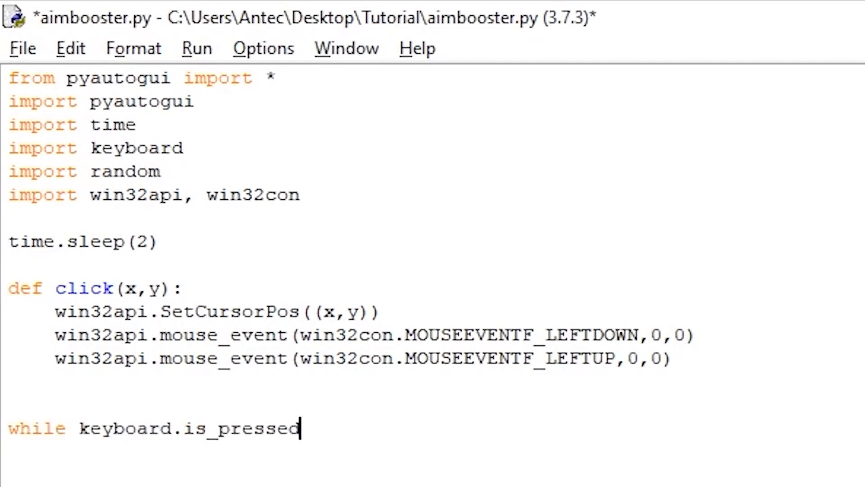
Step: Loop until 'q' is pressed, screenshotting region (660,350,600,400) into pic, and save
type("('q') == False:")
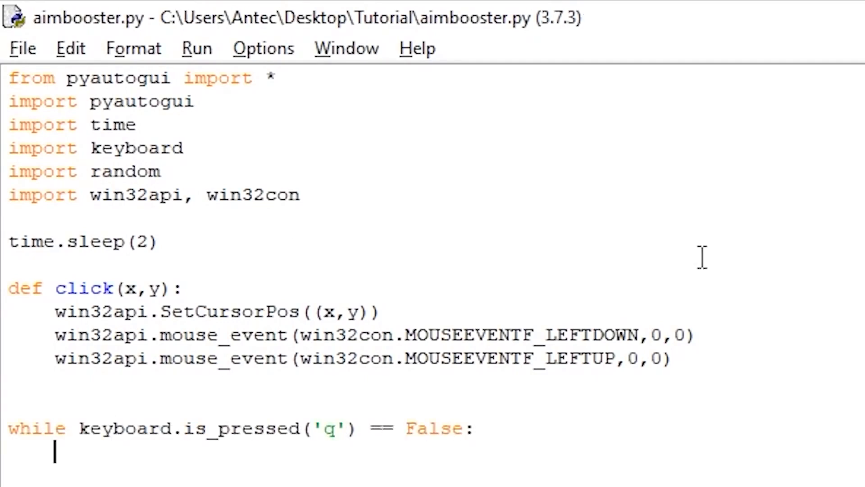
type("pic = pyautogui.screensh")
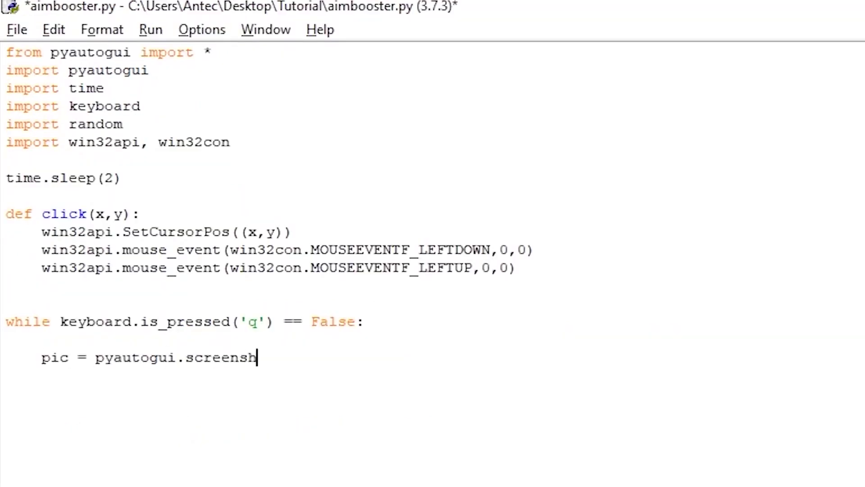
type("ot(region=(660,350,600,400))")
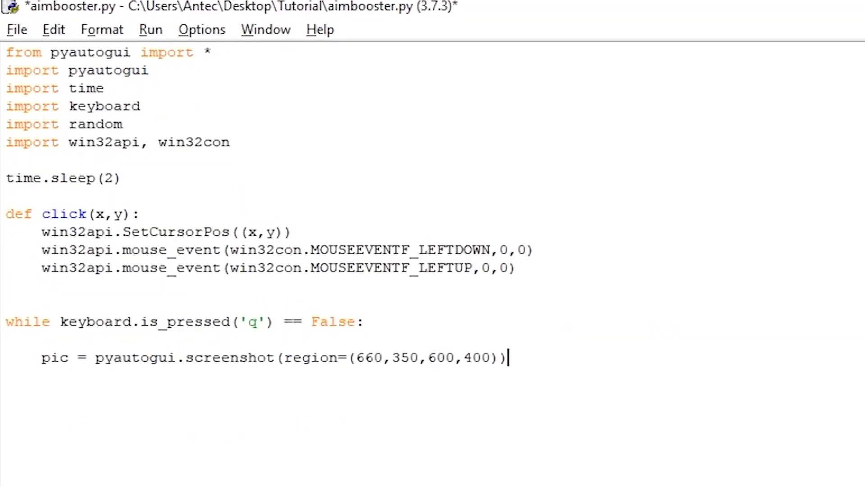
key("ctrl+s")
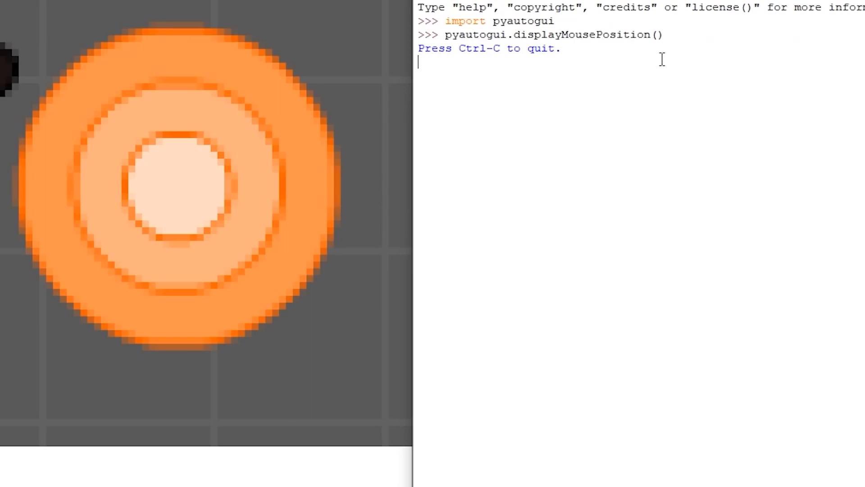
mouse_move(646, 62)
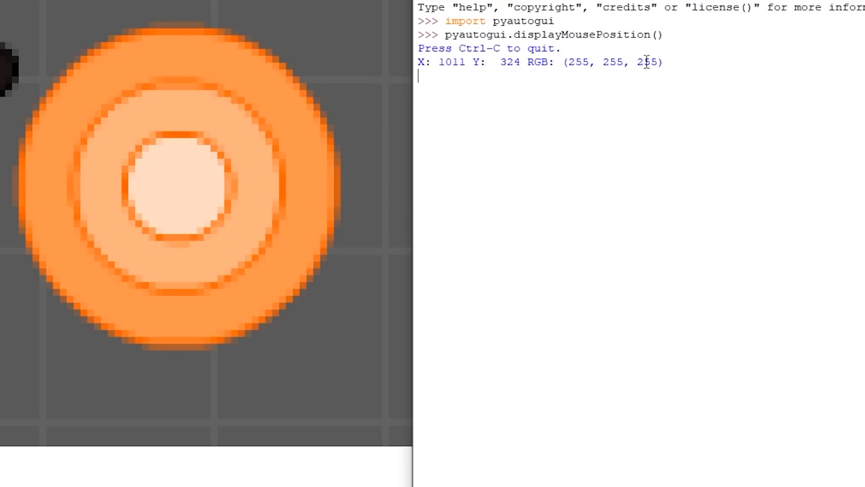
mouse_move(179, 187)
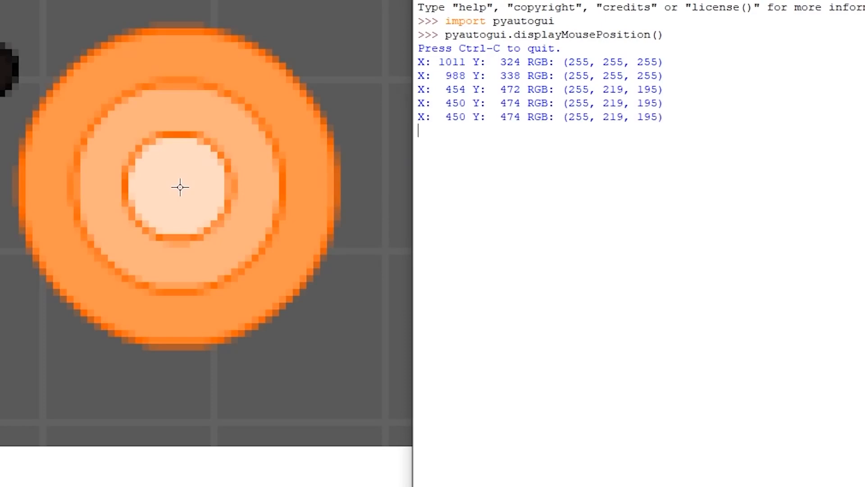
Step: Stop the live mouse-position readout after reading target colour (255, 219, 195)
key("ctrl+c")
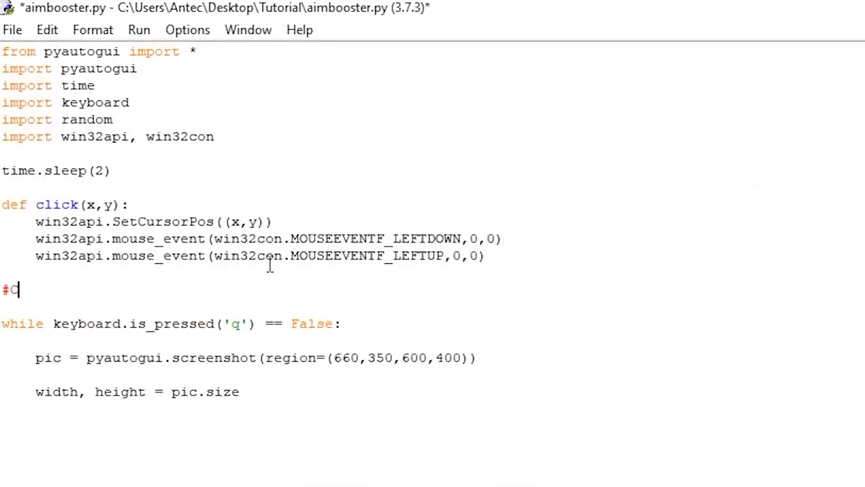
Step: Add the comment 'Color of center: (255, 219, 195)' and begin the loop 'for x in range(0,500,5)'
type("olor of center: (255, 219, 195)")
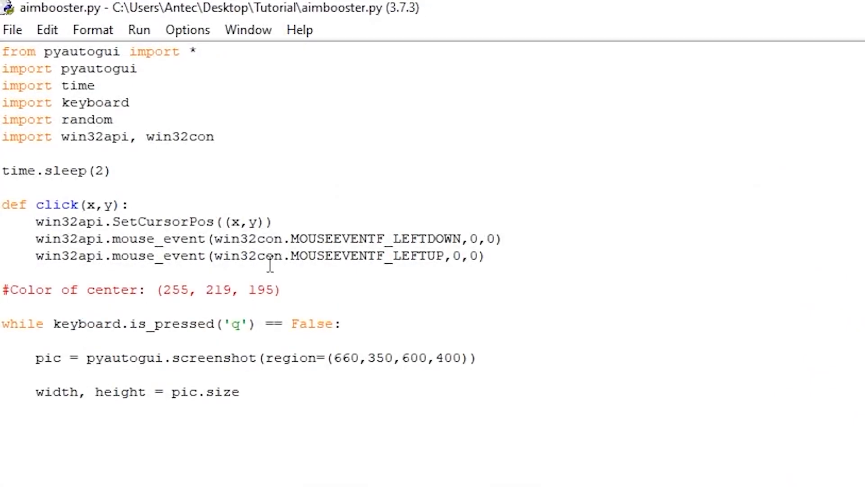
type("for x in range(0,500,5):")
type("r,g,b = pic.getpixel")
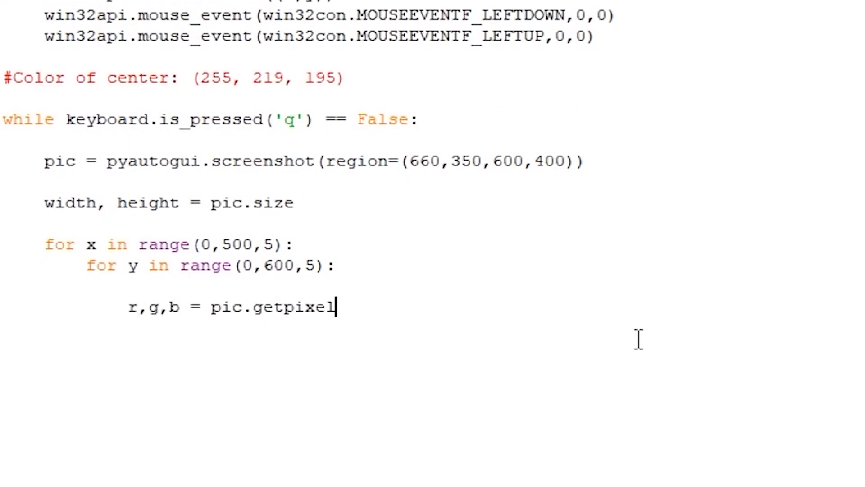
type("((x,y))")
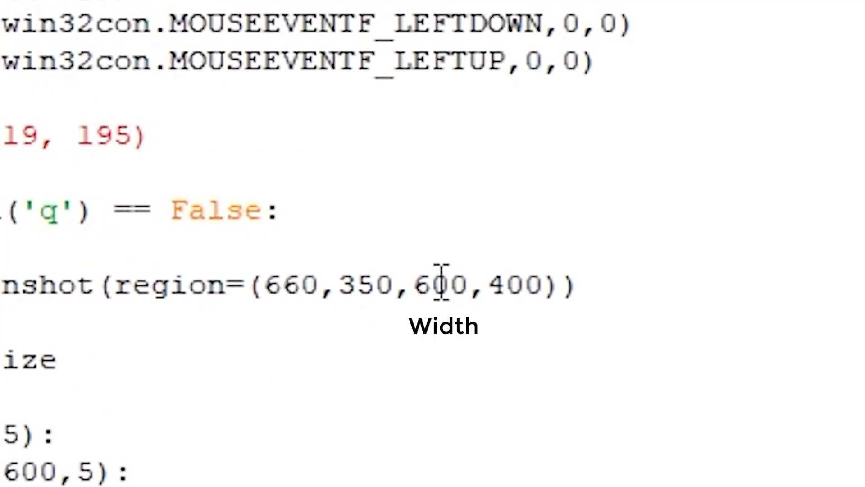
Step: Select the region width 600 and height 400 values in the screenshot call
double_click(439, 289)
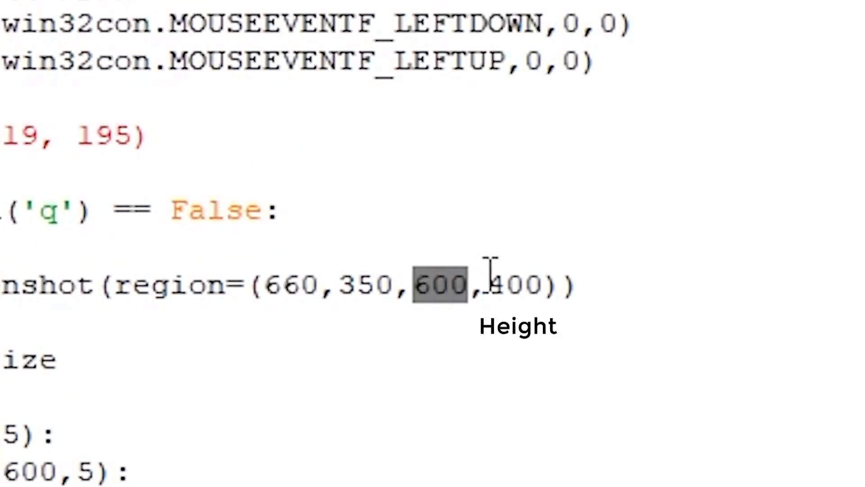
double_click(513, 289)
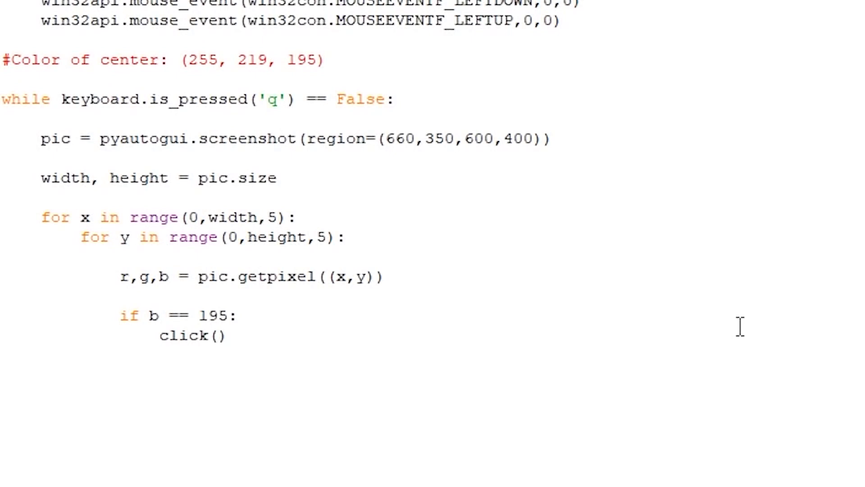
Step: Make the click target (x+660, y+350) and add time.sleep(0.05) after it
type("x+660,")
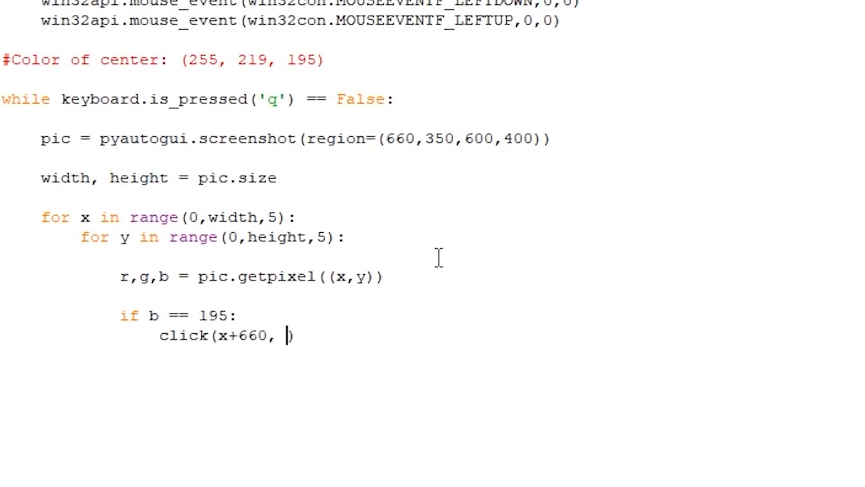
type("y+350")
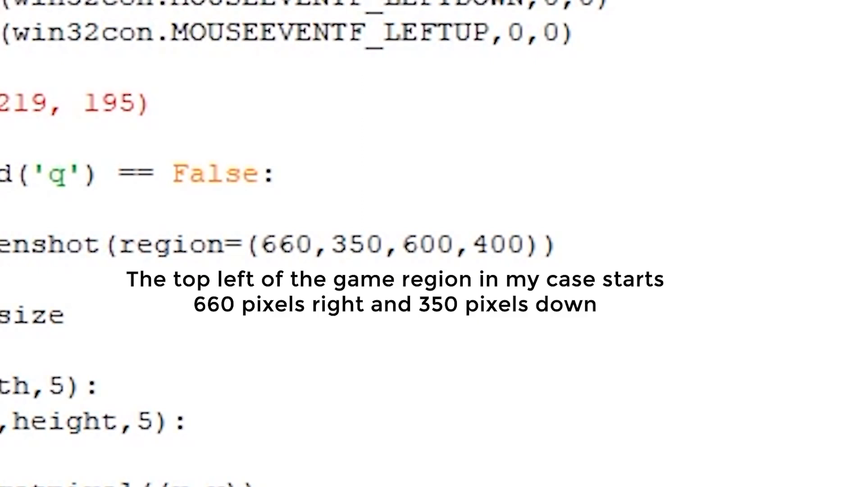
scroll("down", 3)
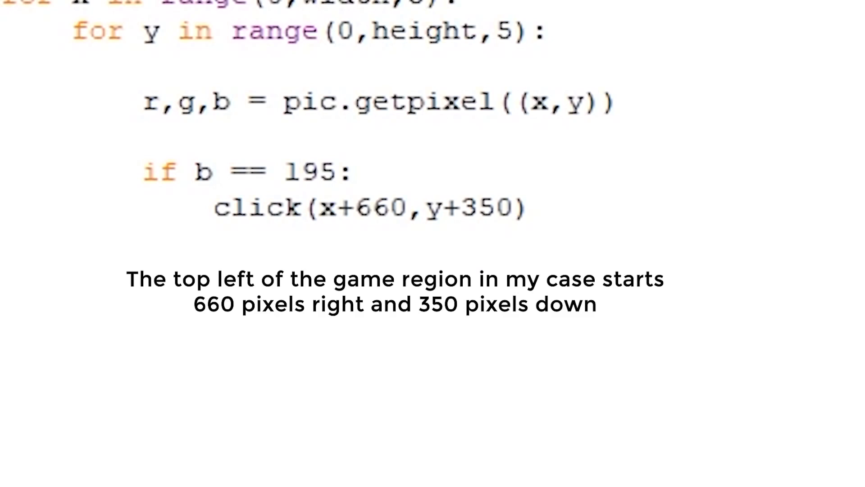
type("time.sleep(")
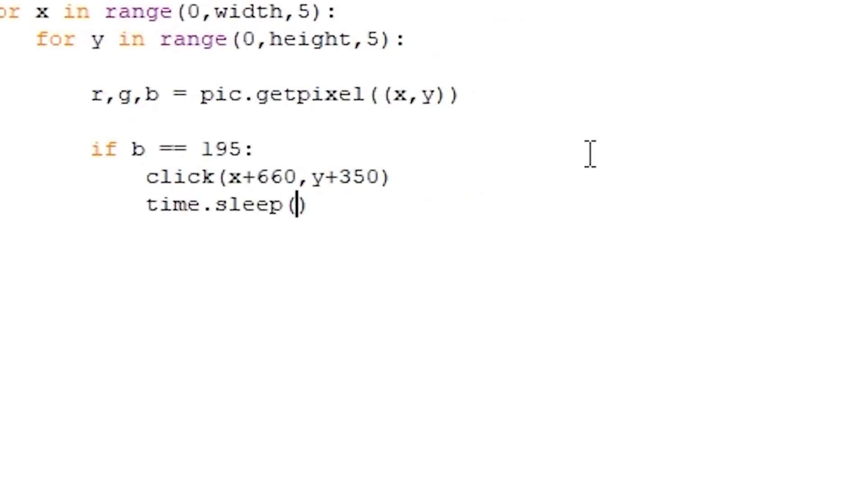
type("0.05)")
type("break")
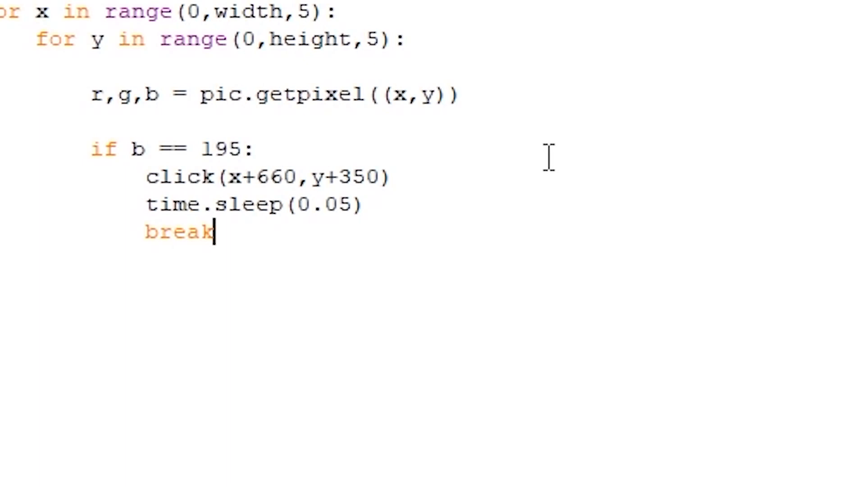
Step: Focus AimBooster so the script hits targets, then start a 10-targets-per-second Speed run
left_click(73, 63)
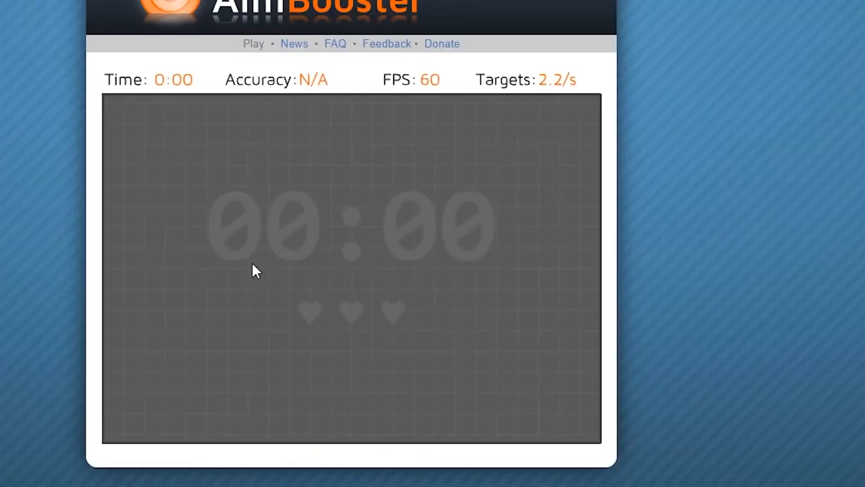
left_click(331, 152)
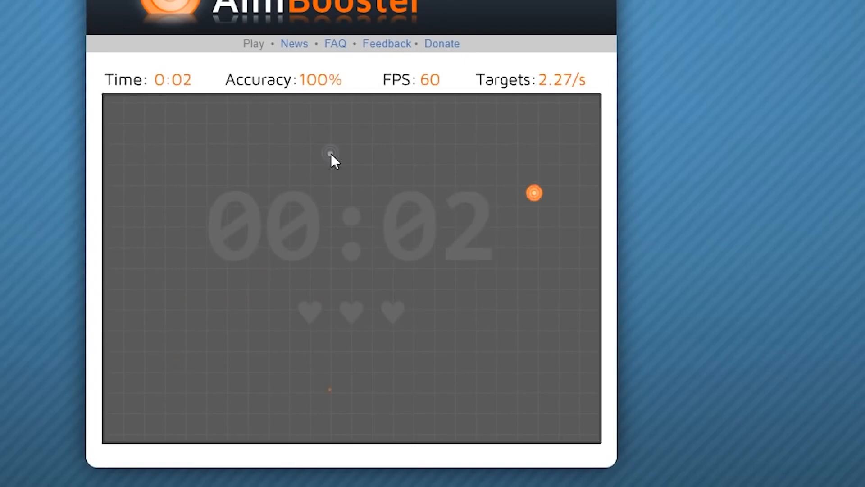
left_click(533, 193)
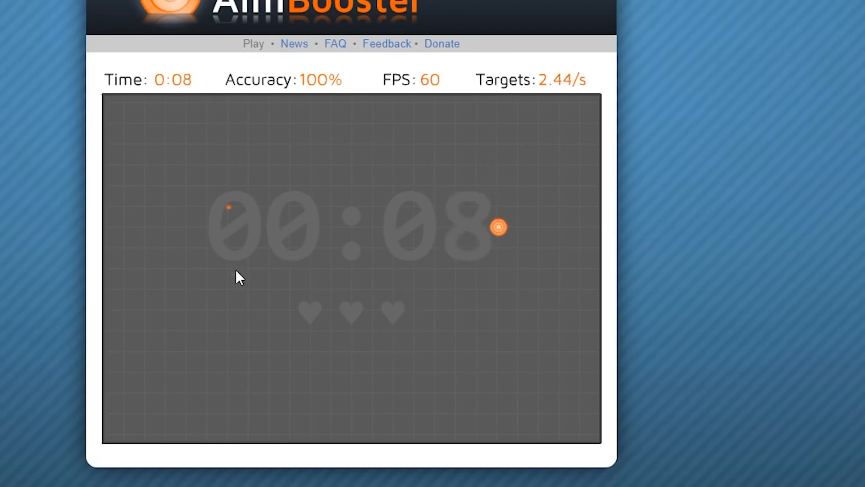
left_click(497, 228)
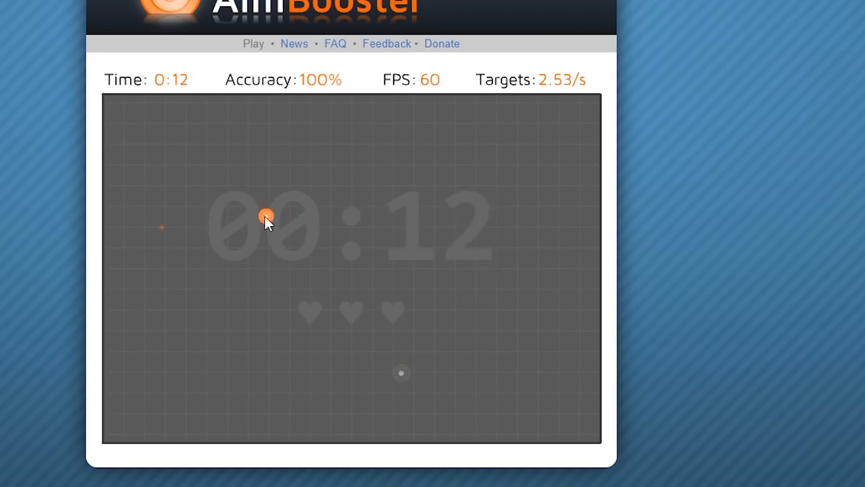
left_click(268, 213)
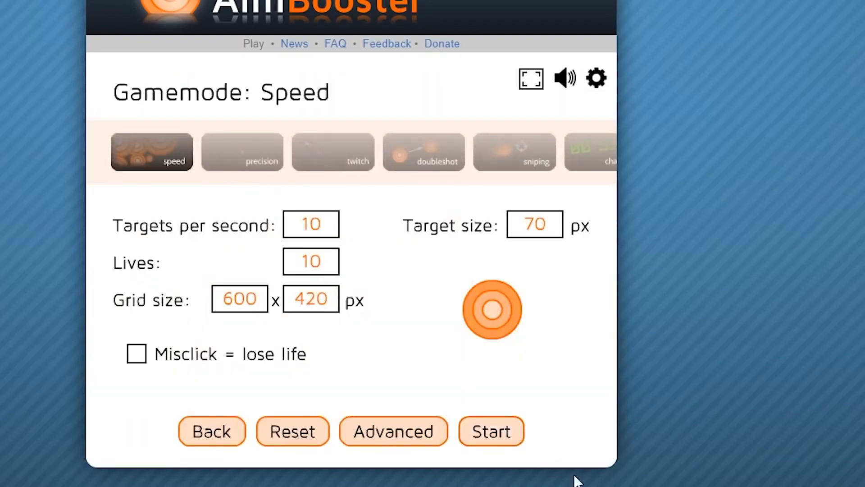
left_click(491, 431)
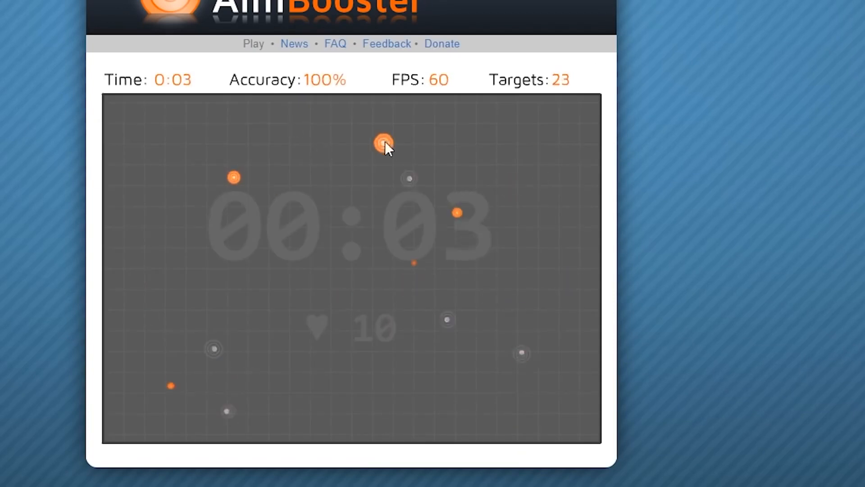
left_click(383, 141)
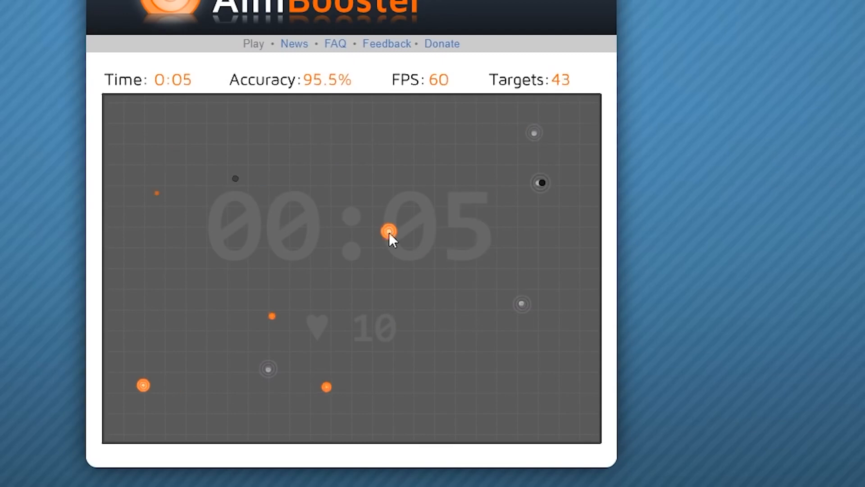